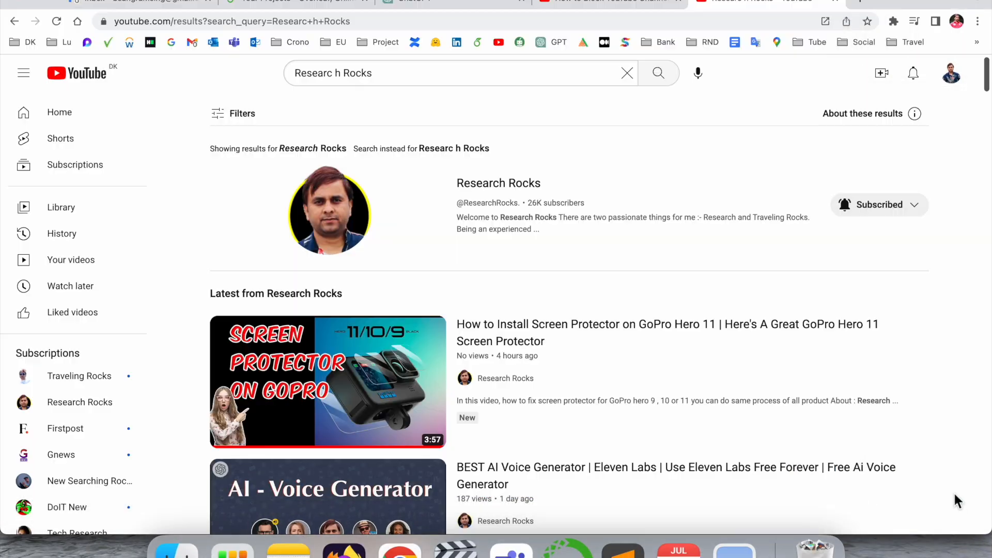
# Go to the Research Rocks channel page from the YouTube search results
pyautogui.click(497, 183)
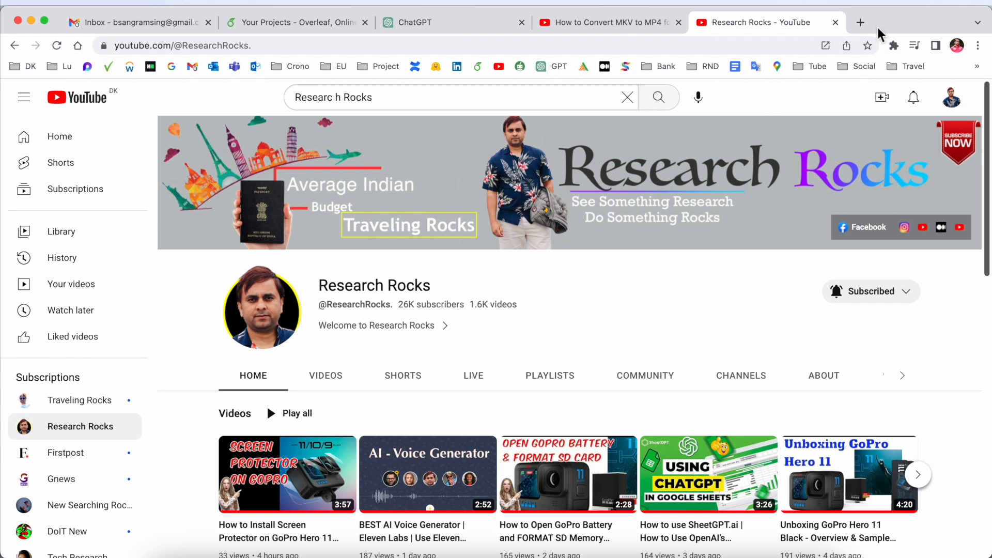
# Load ChatGPT (chat.openai.com) in a new browser tab via the GPT bookmark
pyautogui.click(860, 22)
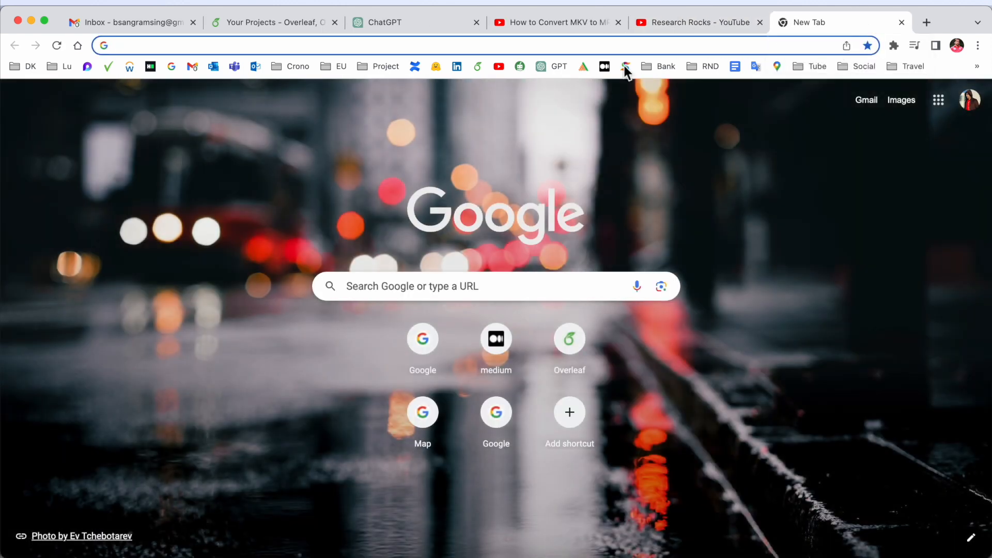
pyautogui.click(550, 66)
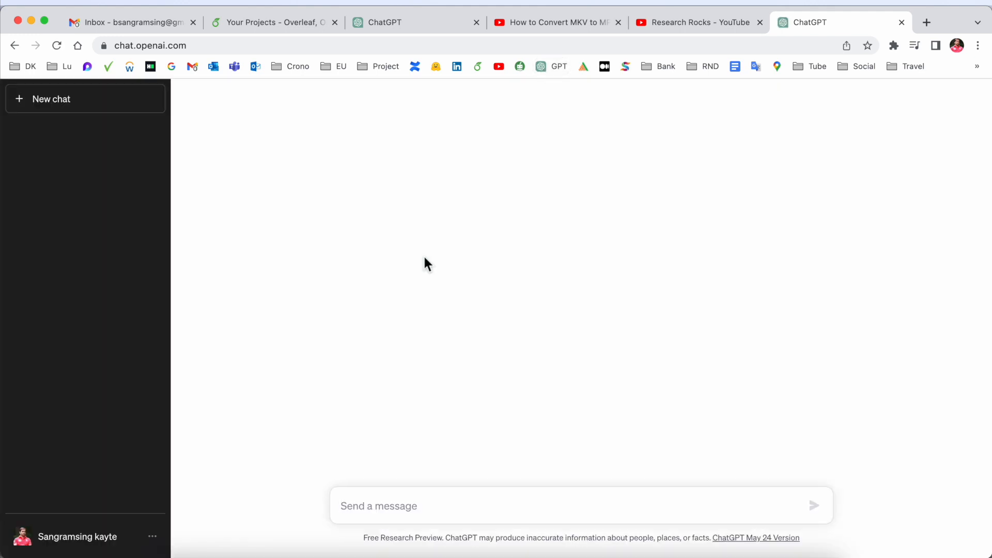
pyautogui.moveTo(493, 474)
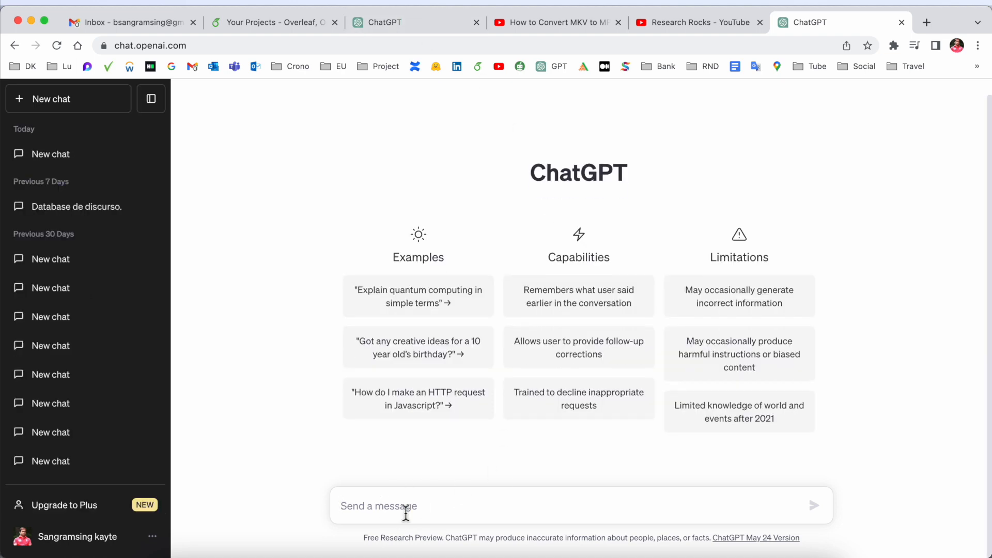
# Ask ChatGPT for 'Tesla Car Accessories hastages' and get fifteen popular hashtags
pyautogui.write('Tesla Car Accessories hastages')
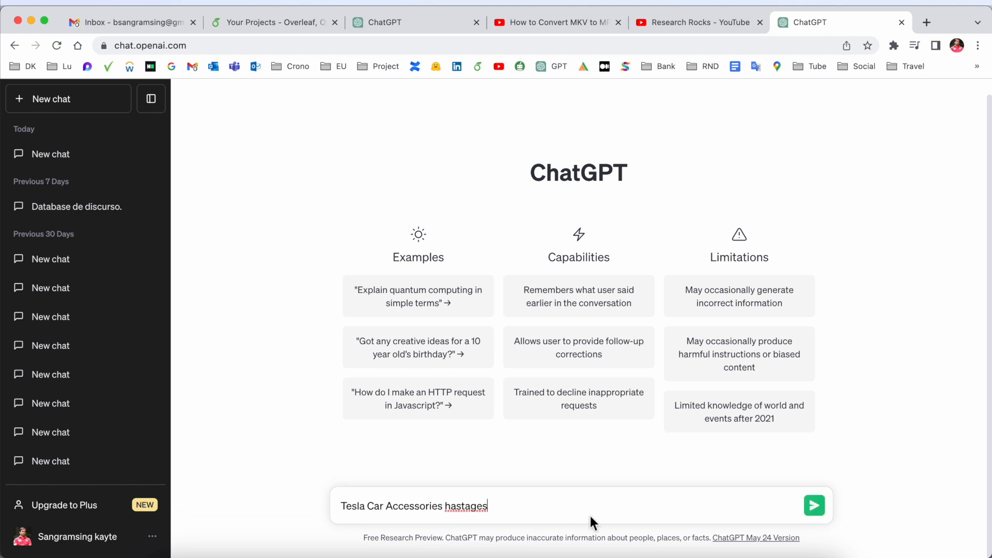
pyautogui.click(814, 505)
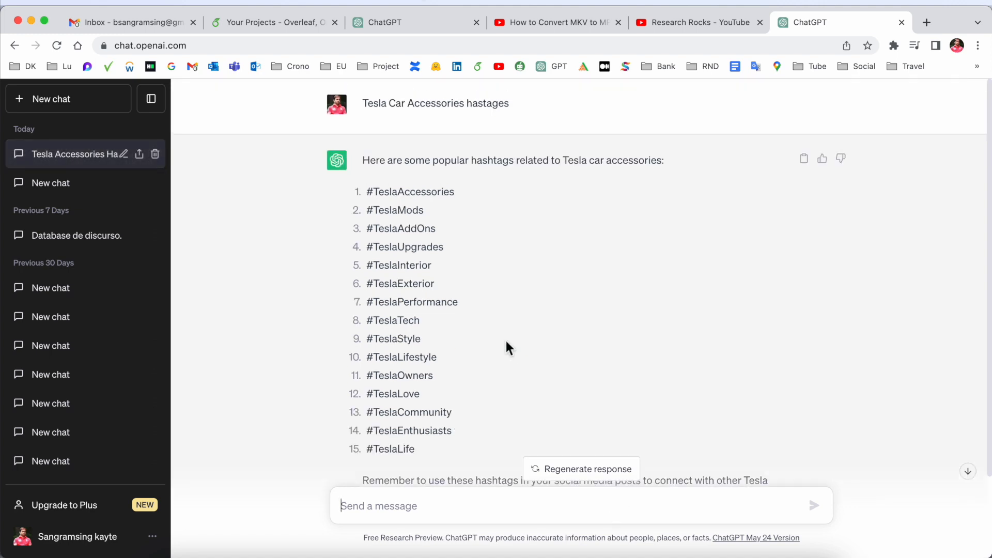
pyautogui.moveTo(410, 28)
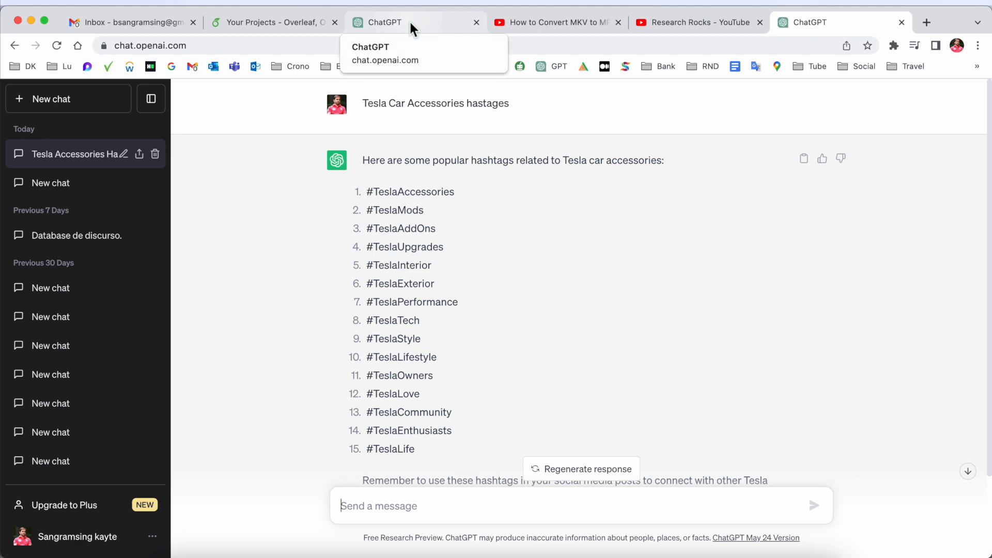
# Ask 'Tesla Car Accessories keyword' and get fifteen Tesla accessory keywords in the same chat
pyautogui.write('Tesla Car Accessories keyword')
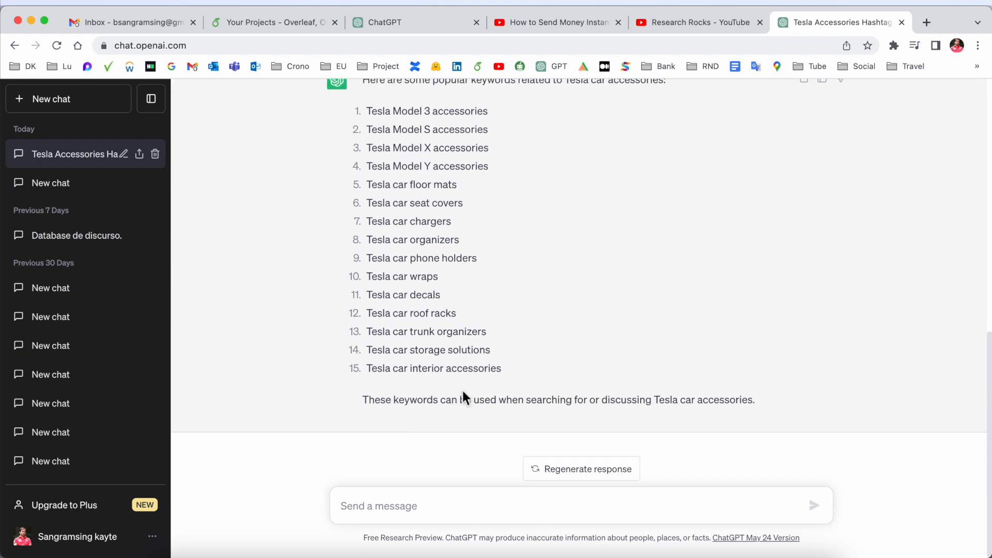
pyautogui.moveTo(467, 399)
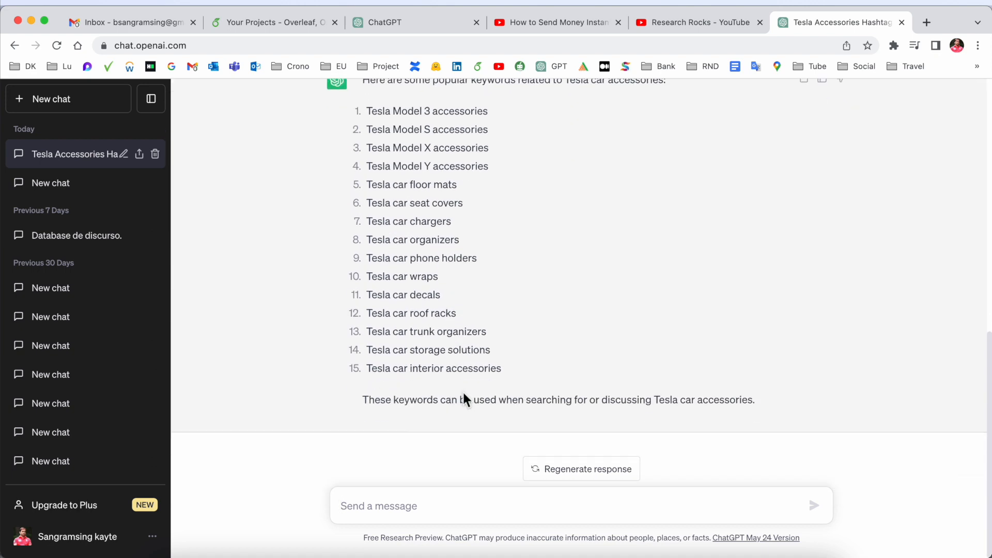